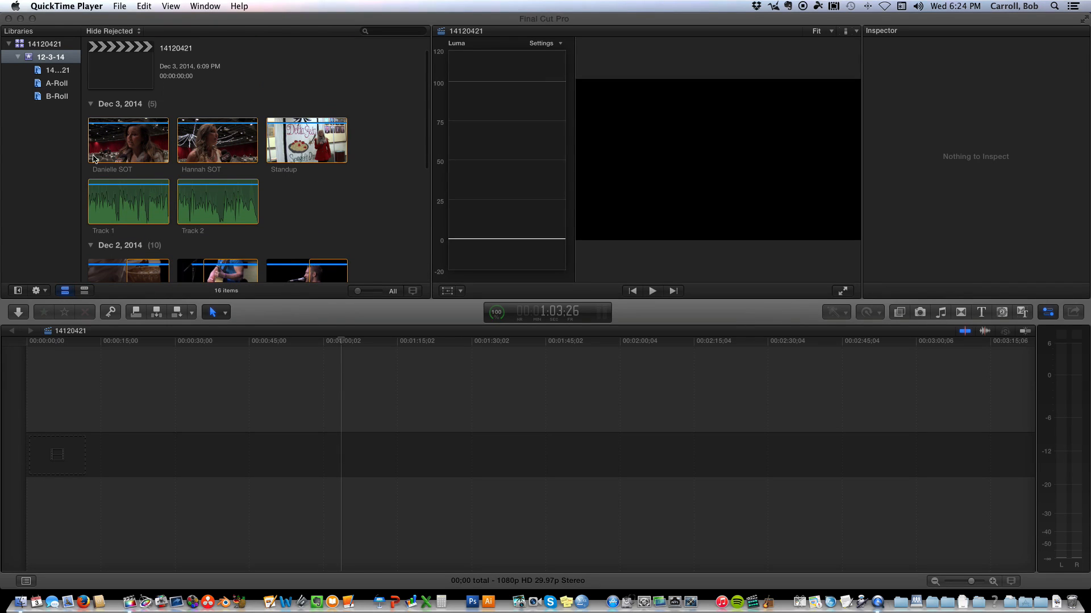
Browse the A-Roll and B-Roll collections, then select all ten B-Roll clips for the Info Inspector.
{"action": "scroll", "scroll_direction": "down", "scroll_amount": 3}
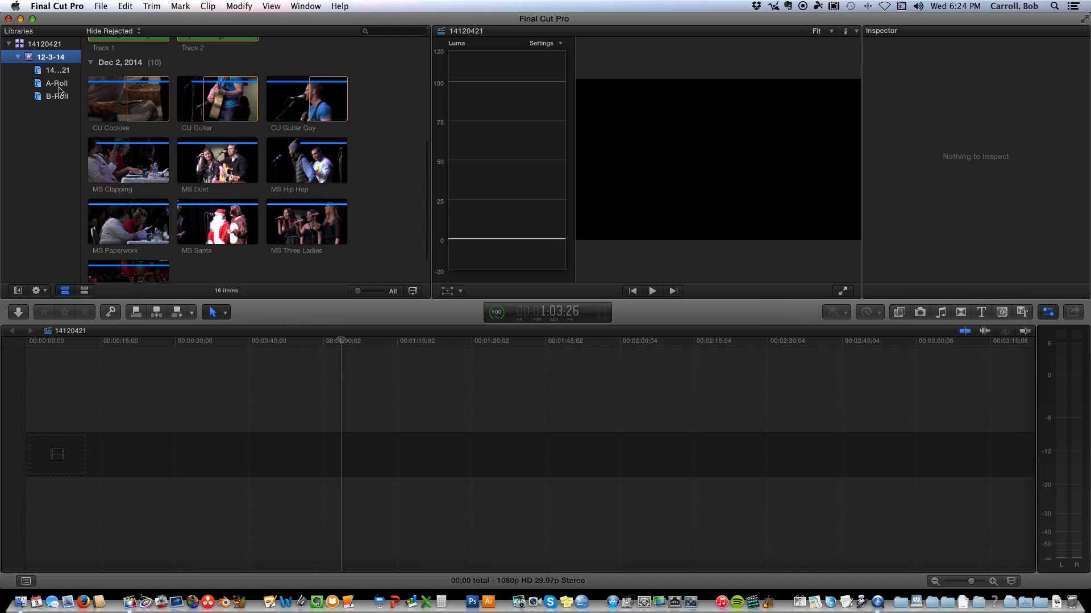
{"action": "left_click", "coordinate": [55, 83]}
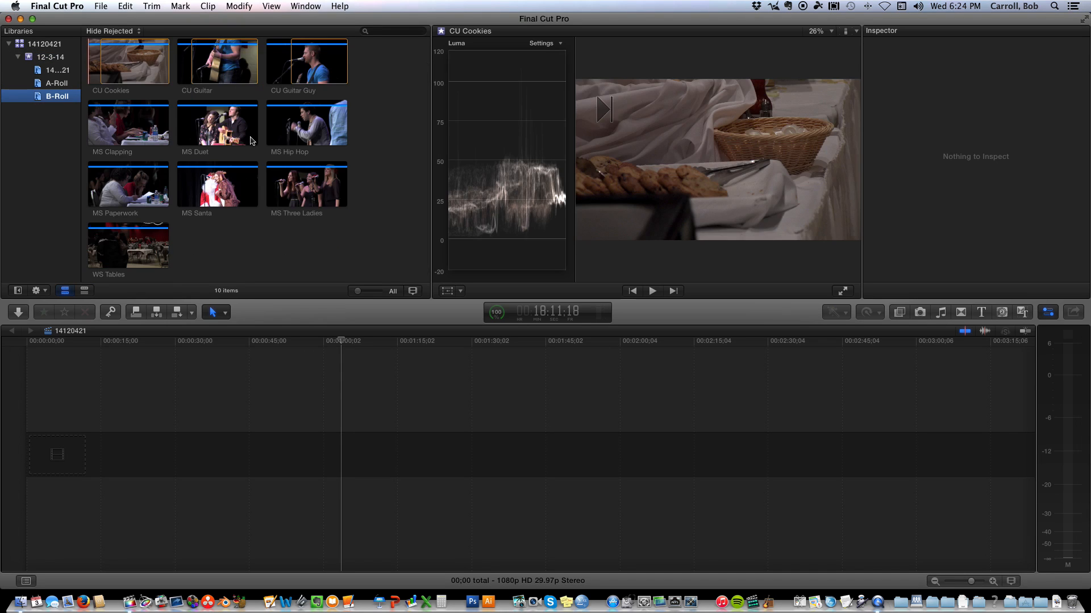
{"action": "left_click", "coordinate": [57, 83]}
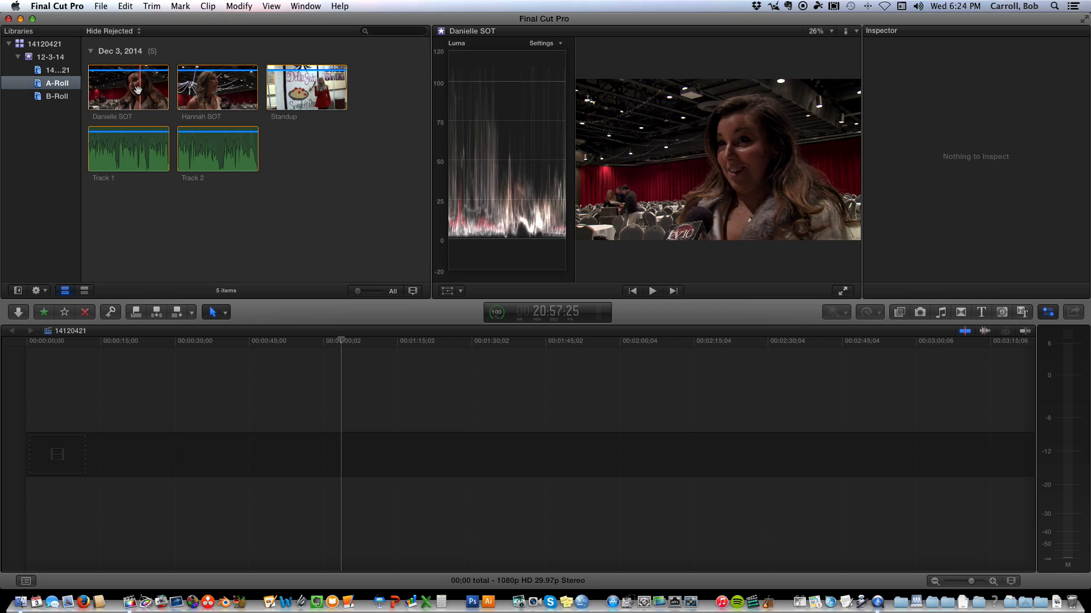
{"action": "left_click", "coordinate": [127, 86]}
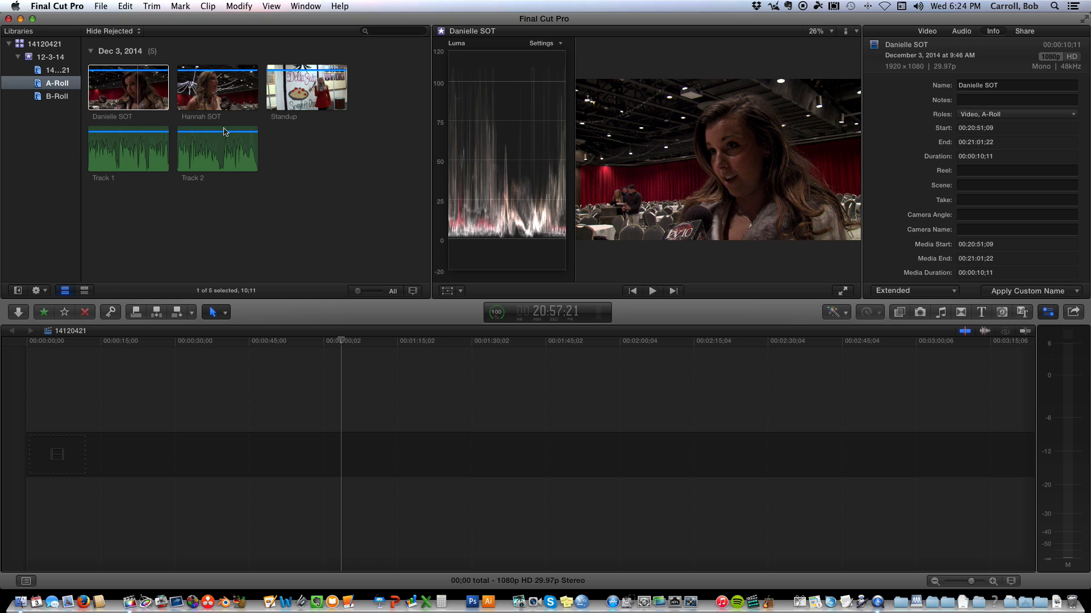
{"action": "left_click", "coordinate": [57, 96]}
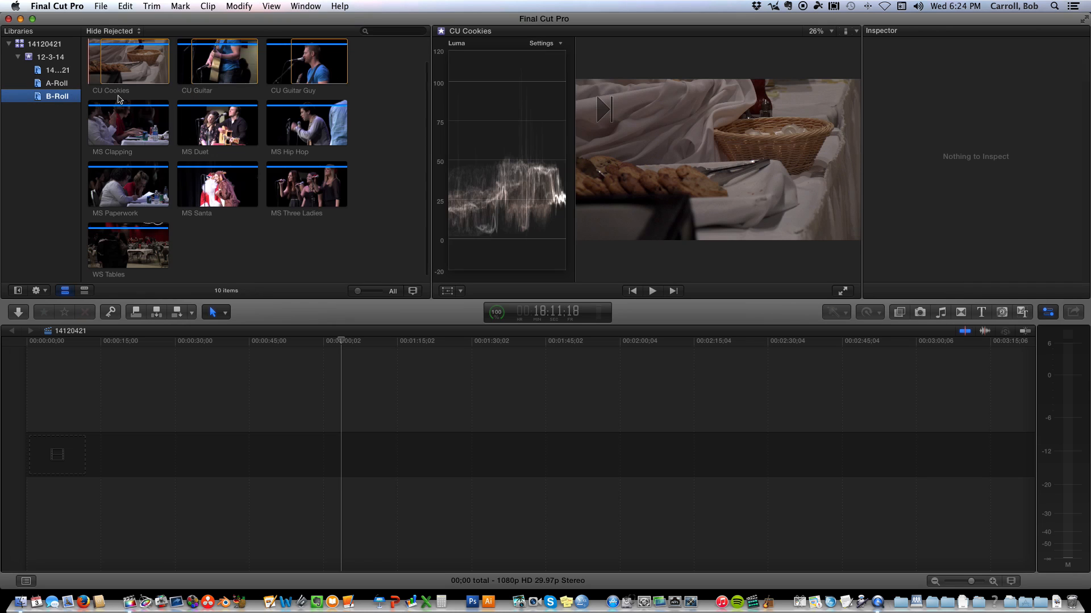
{"action": "left_click", "coordinate": [128, 123]}
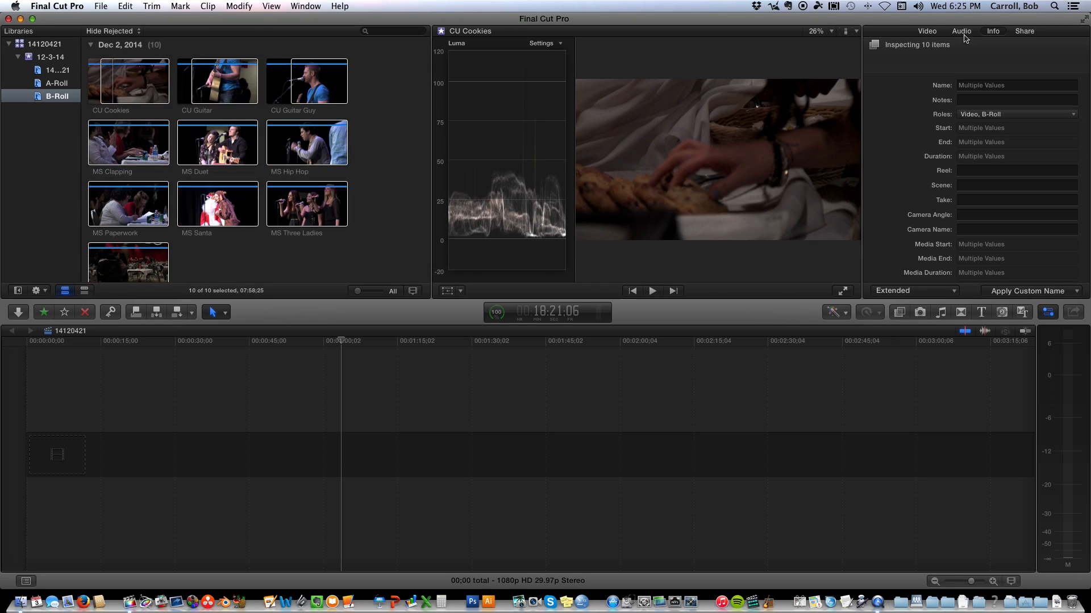
Set the B-Roll clips' Pan Mode to Stereo Left/Right with Pan Amount 100.
{"action": "left_click", "coordinate": [961, 30]}
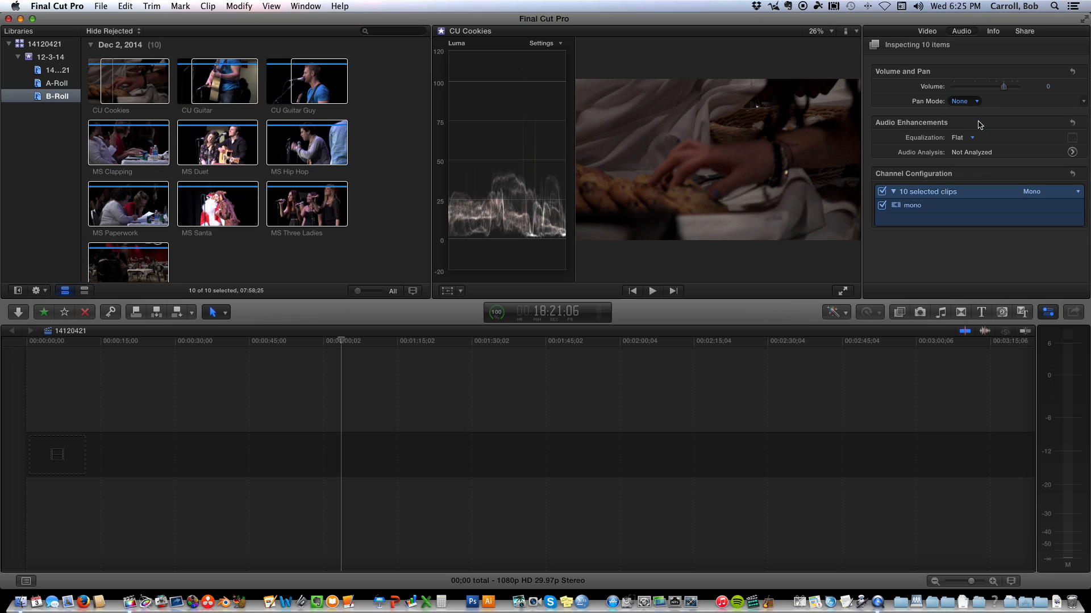
{"action": "left_click", "coordinate": [966, 101]}
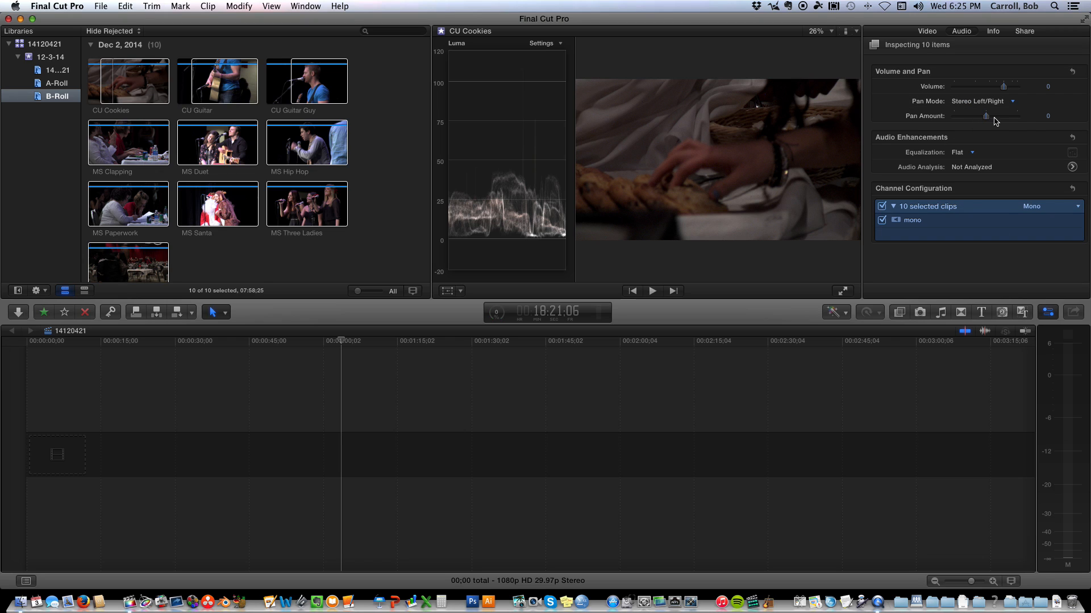
{"action": "left_click_drag", "start_coordinate": [986, 115], "coordinate": [1017, 115]}
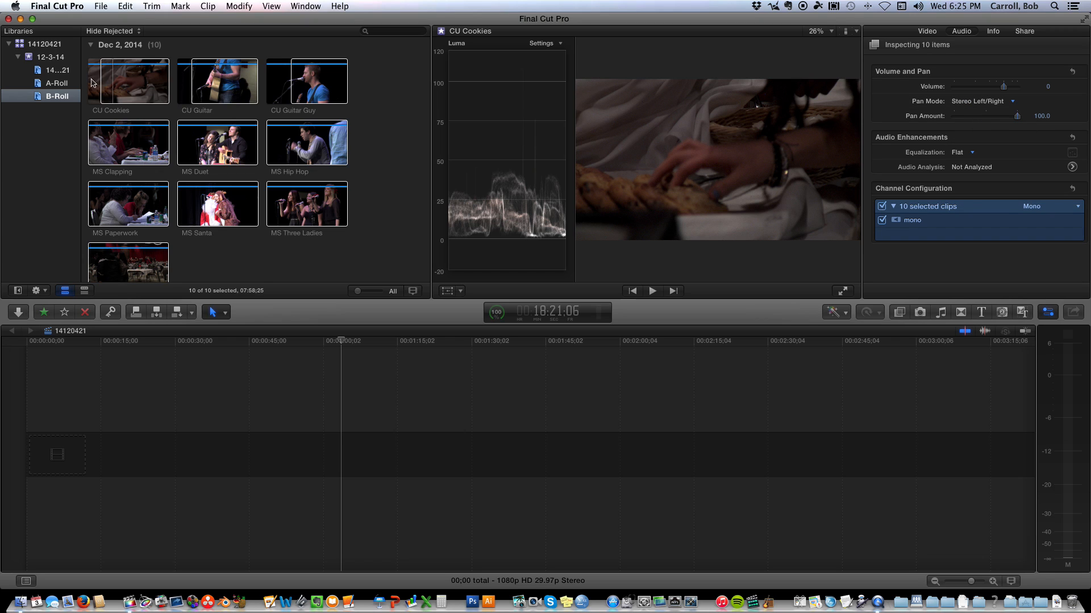
Select the A-Roll clips and choose a pan mode for them.
{"action": "left_click", "coordinate": [56, 83]}
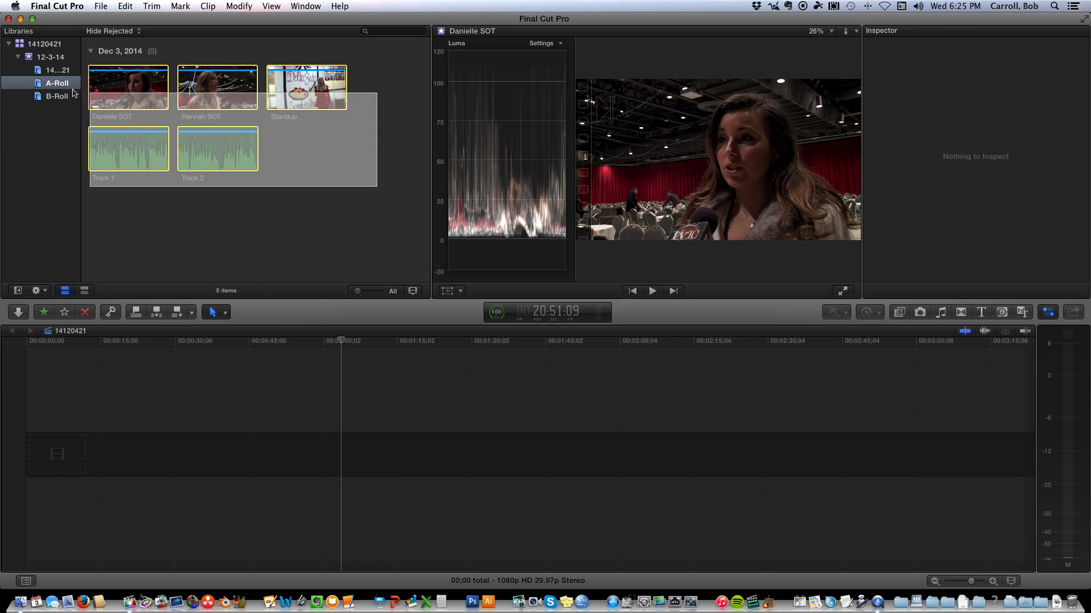
{"action": "left_click", "coordinate": [963, 101]}
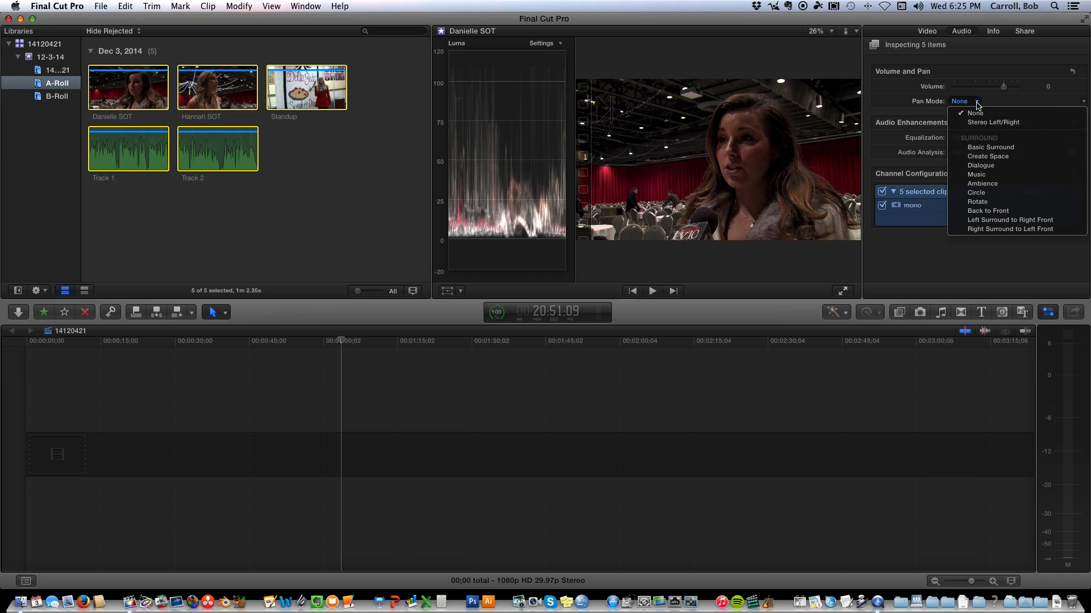
{"action": "left_click", "coordinate": [992, 123]}
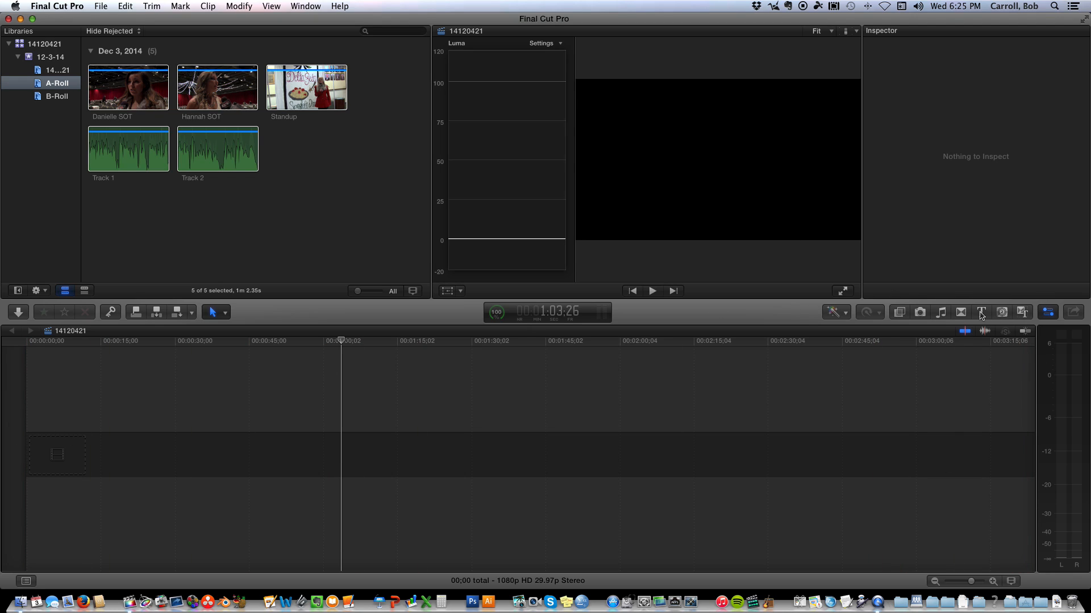
Place a Basic Title at the start of the timeline.
{"action": "left_click", "coordinate": [981, 312]}
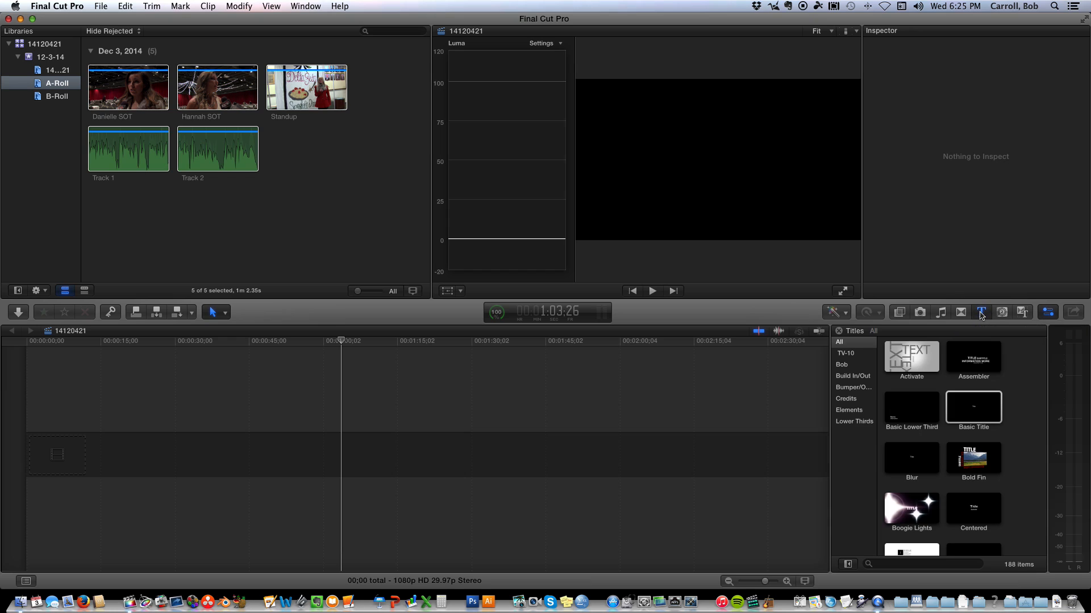
{"action": "left_click", "coordinate": [973, 407]}
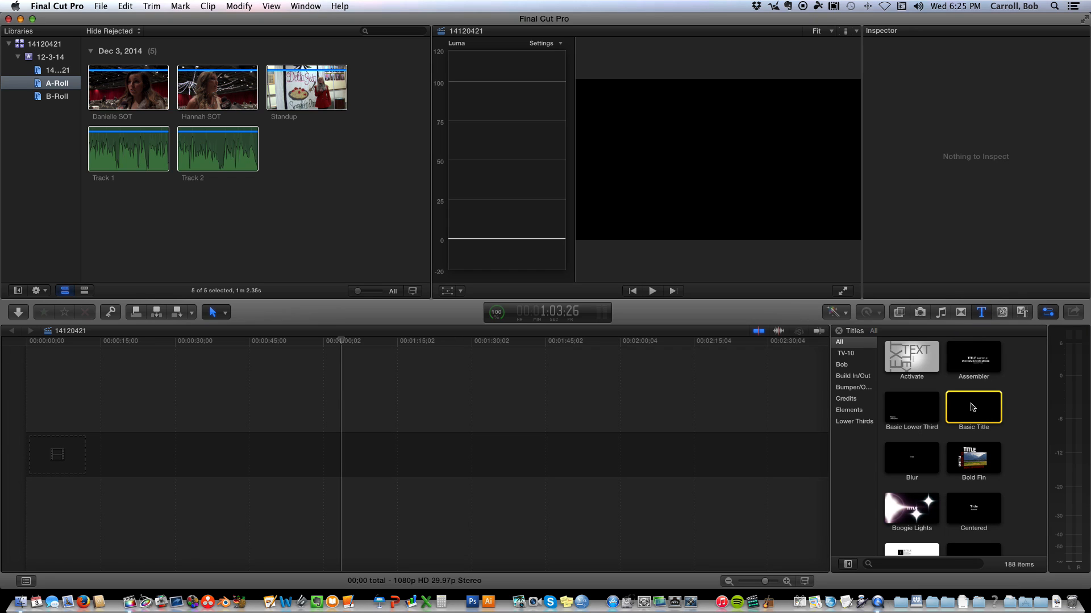
{"action": "left_click_drag", "start_coordinate": [973, 407], "coordinate": [50, 455]}
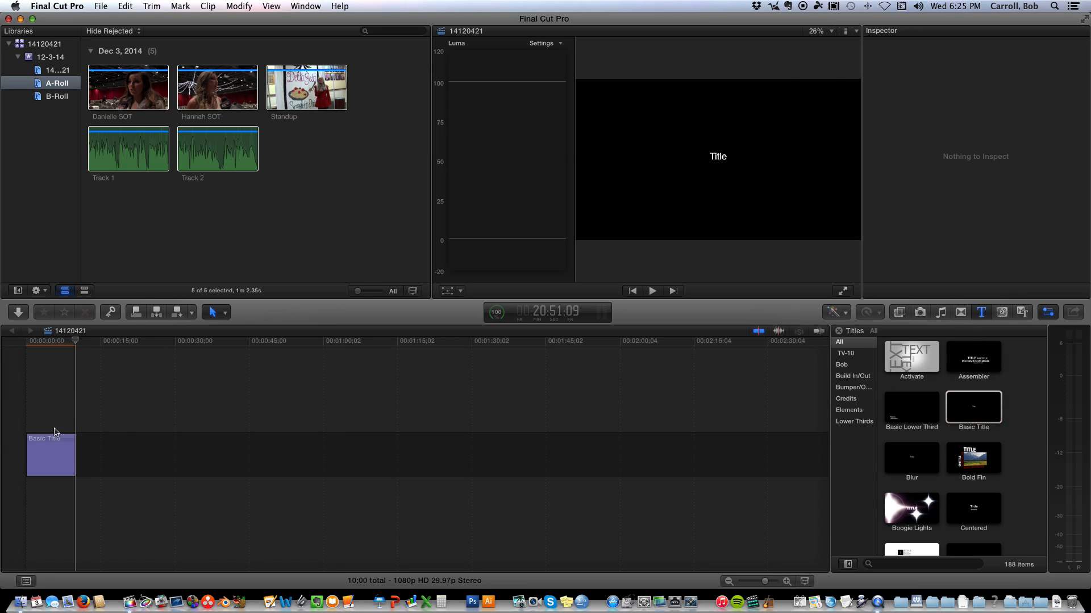
Make the title read '14120421 Spaghetti' and shorten the clip to two frames.
{"action": "left_click", "coordinate": [50, 455]}
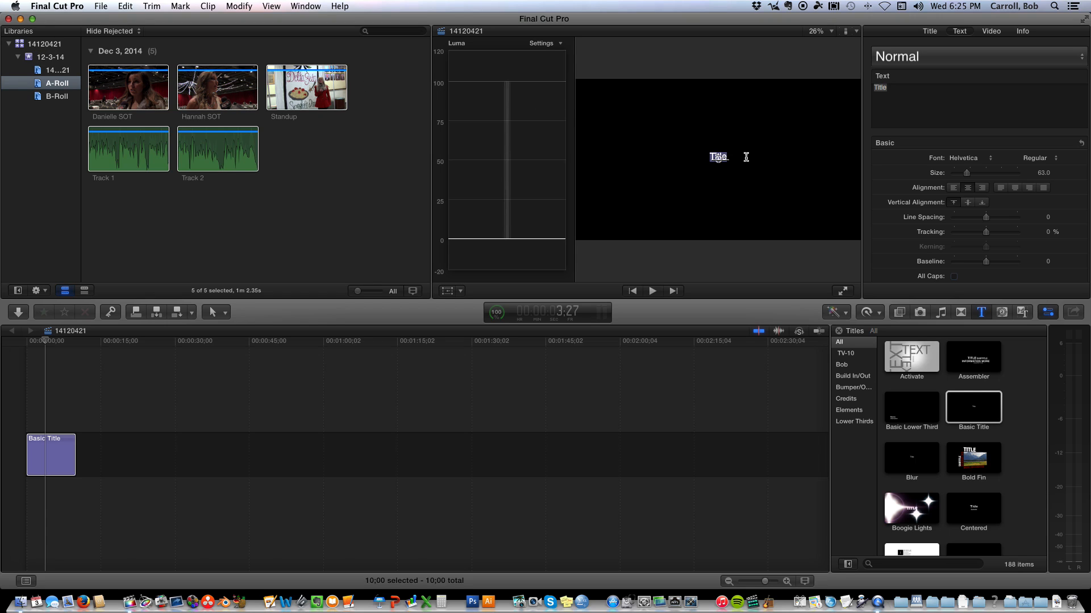
{"action": "type", "text": "14120421"}
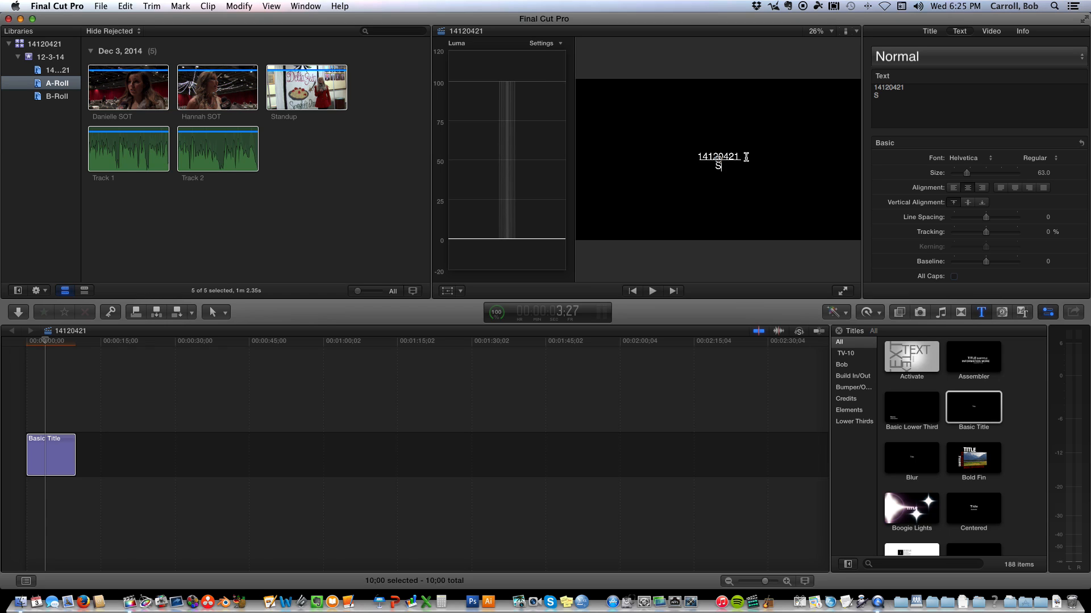
{"action": "type", "text": "Spaghe"}
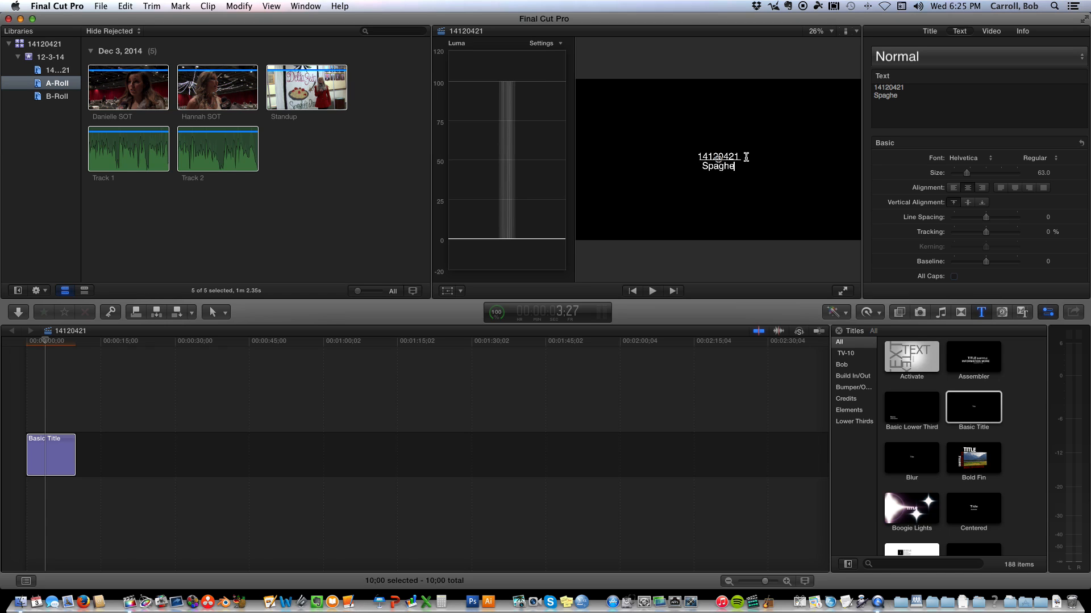
{"action": "type", "text": "tti"}
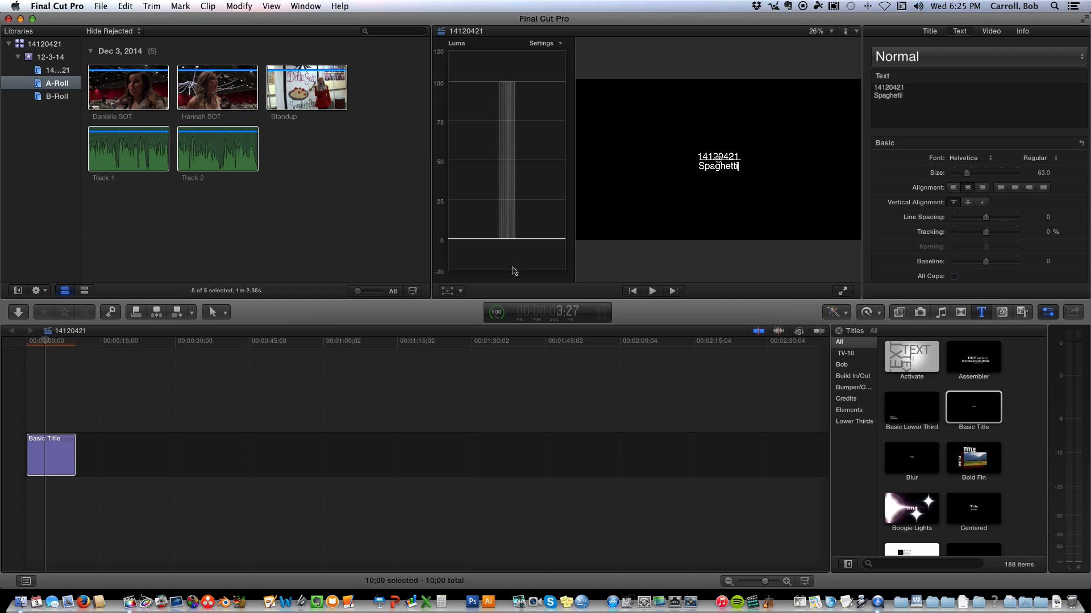
{"action": "left_click", "coordinate": [50, 455]}
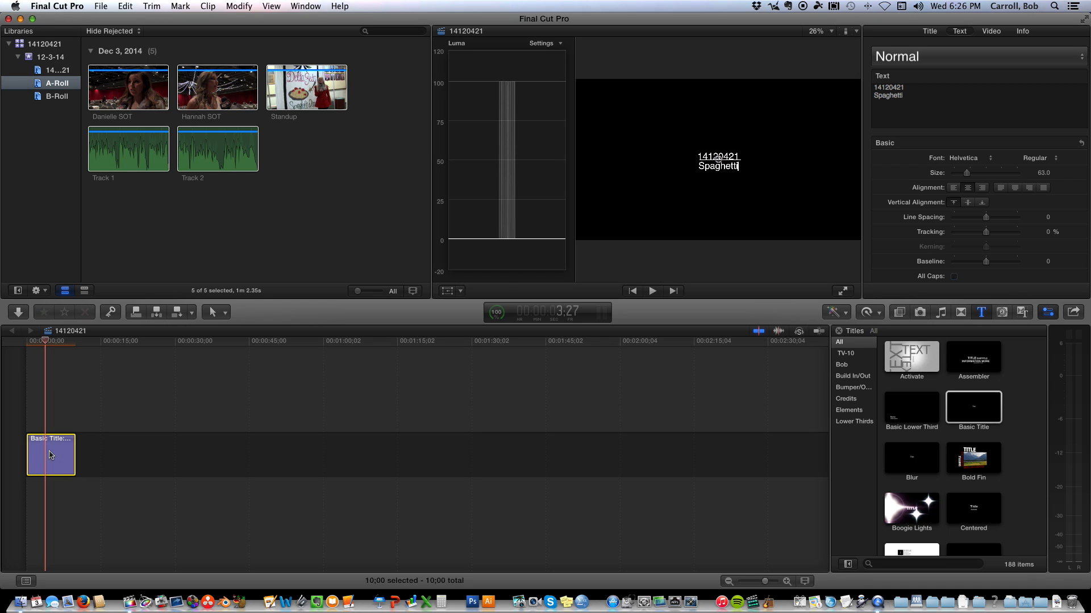
{"action": "right_click", "coordinate": [50, 455]}
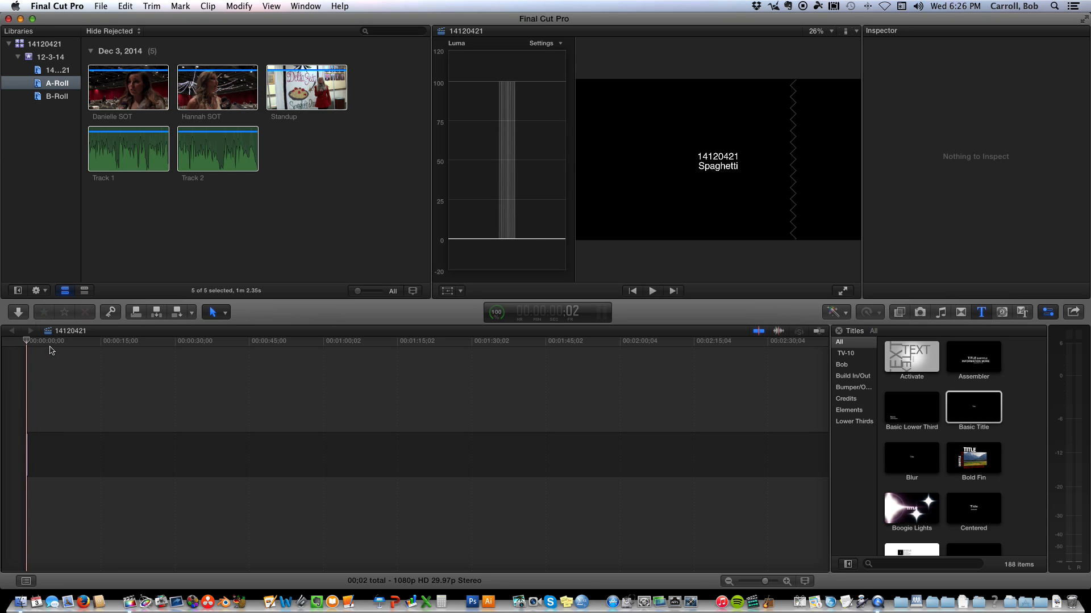
Insert a gap clip after the slate and trim it to 1:15.
{"action": "left_click", "coordinate": [125, 6]}
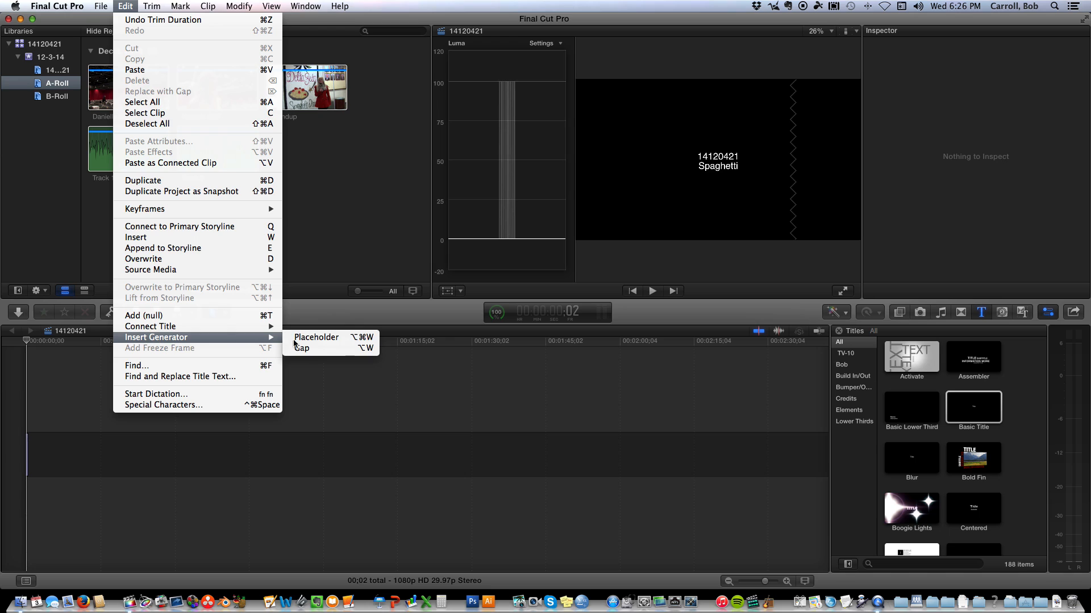
{"action": "left_click", "coordinate": [302, 347]}
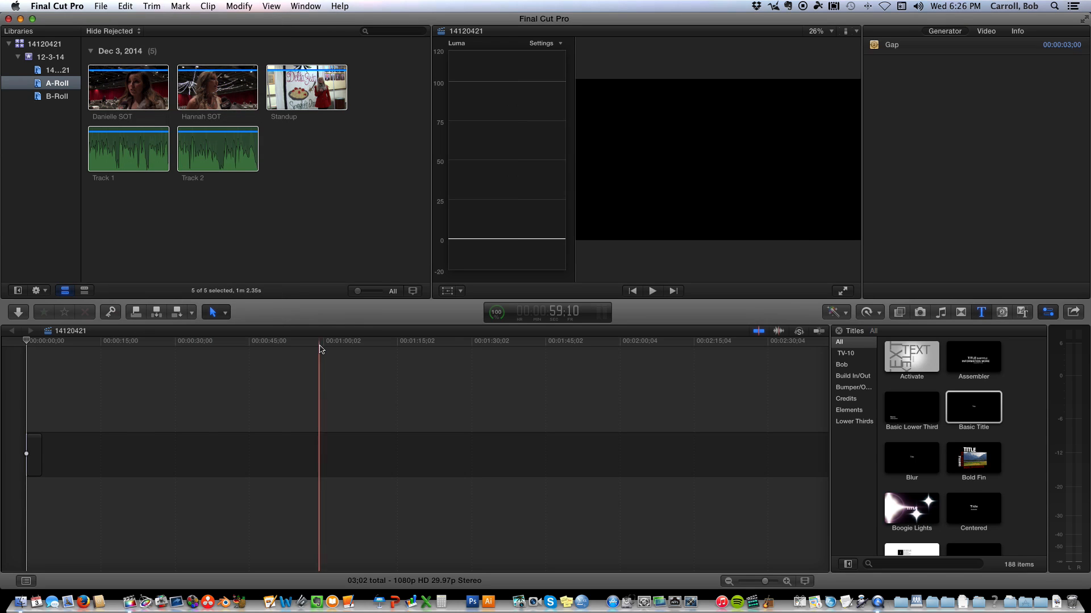
{"action": "right_click", "coordinate": [33, 452]}
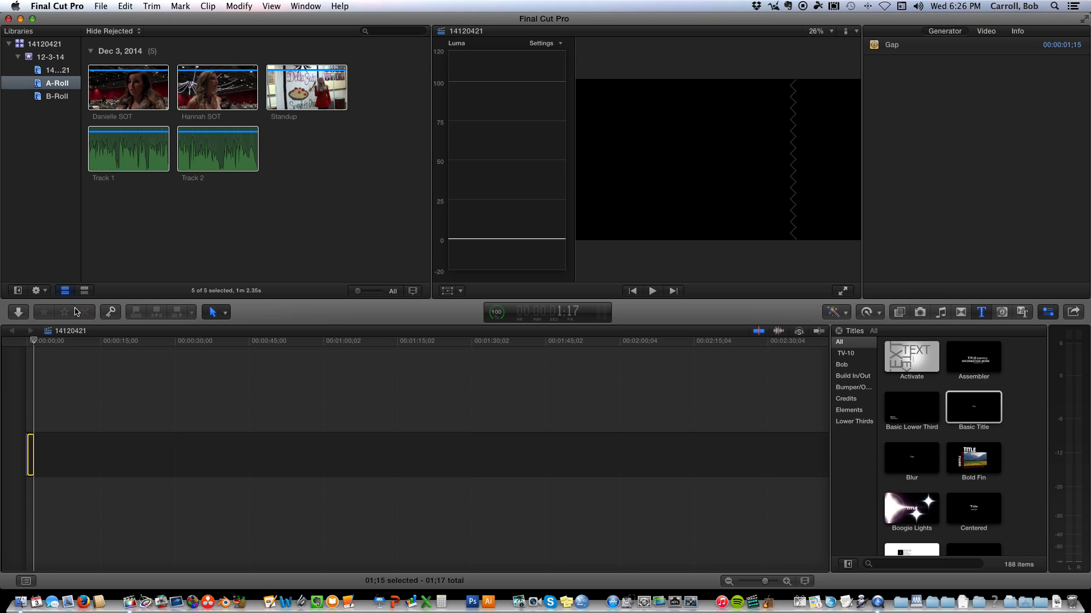
Append Track 1, Danielle SOT and Track 2 in order to the storyline after the gap.
{"action": "left_click", "coordinate": [128, 149]}
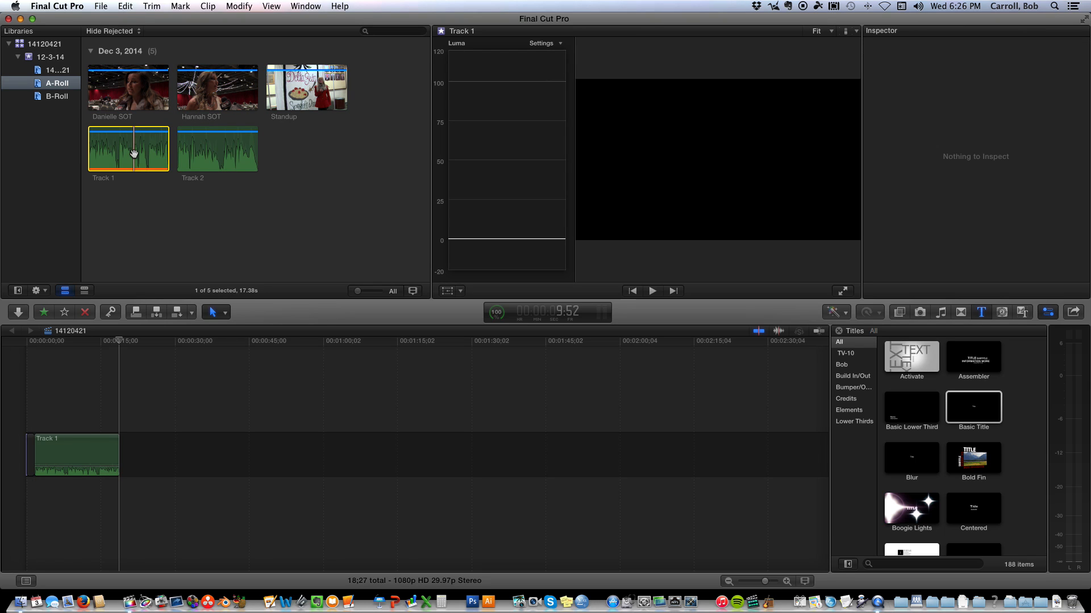
{"action": "left_click", "coordinate": [128, 87]}
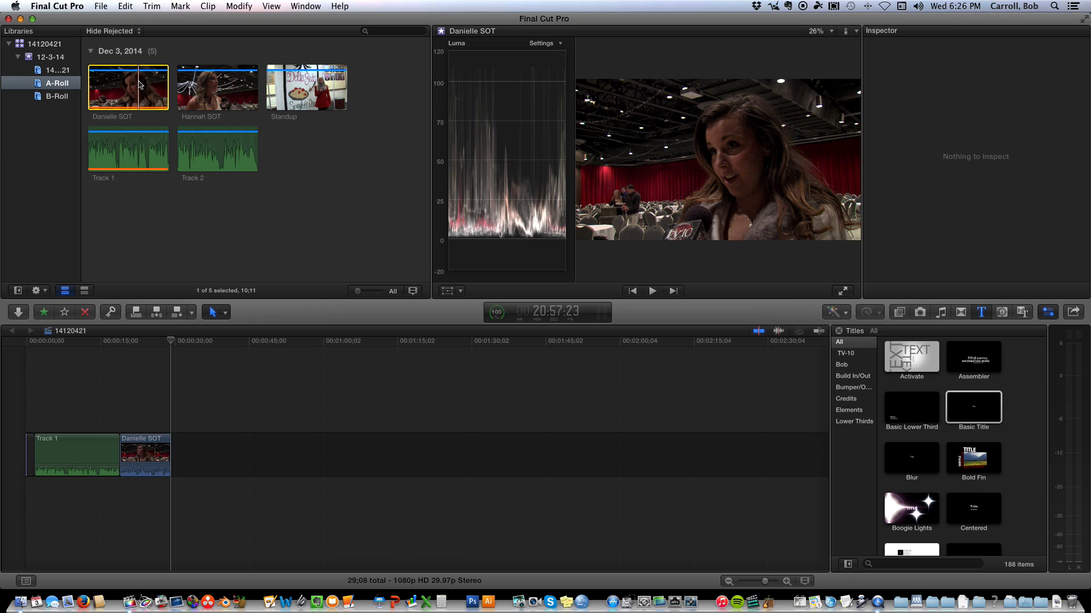
{"action": "left_click", "coordinate": [217, 148]}
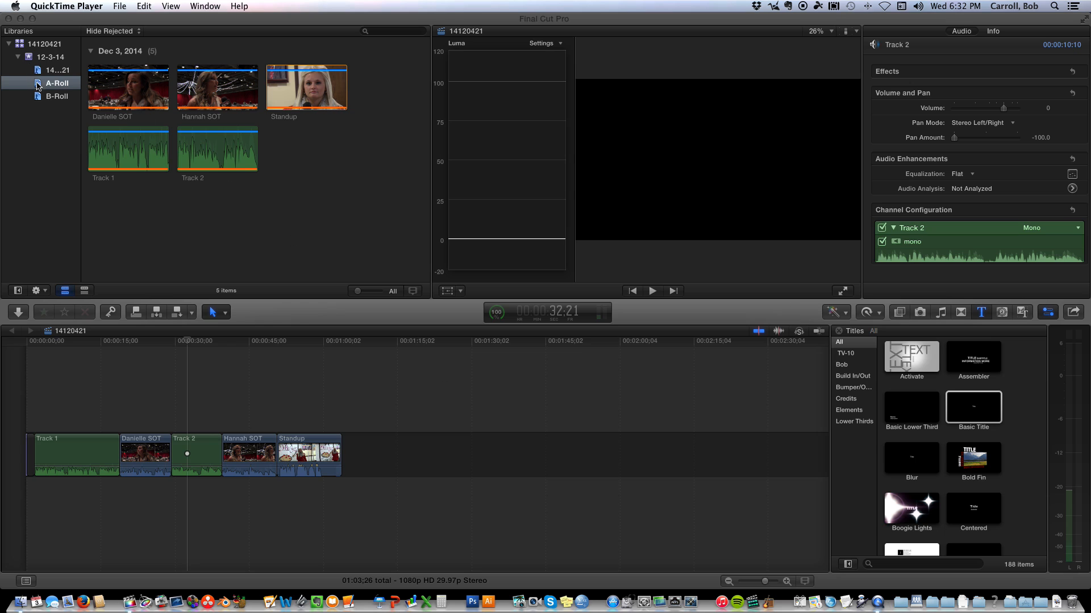
Show the B-Roll clips and connect WS Tables over the opening of Track 1.
{"action": "left_click", "coordinate": [57, 96]}
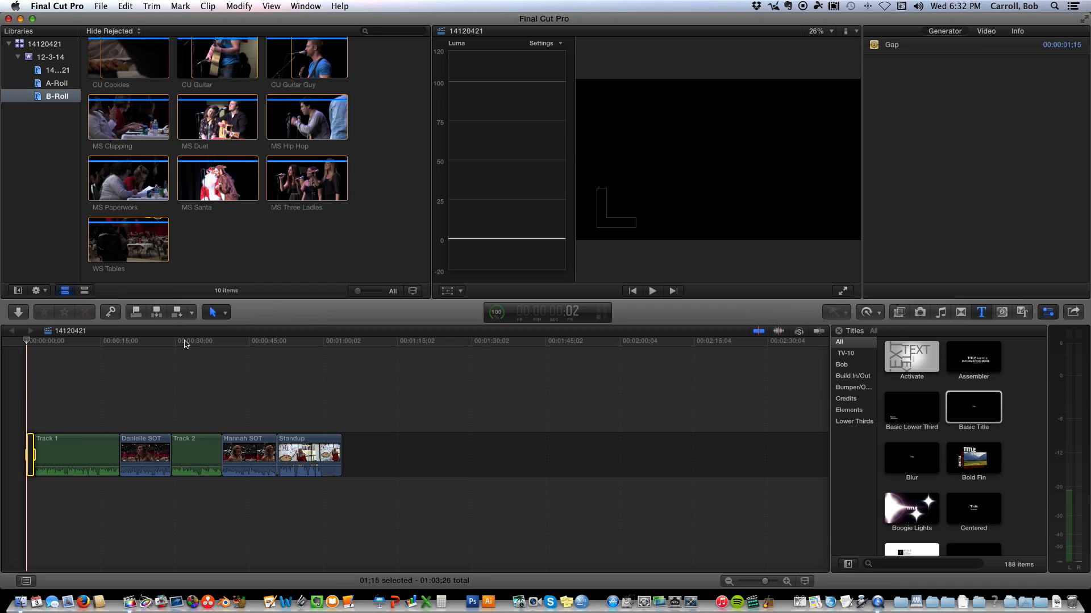
{"action": "left_click", "coordinate": [651, 290]}
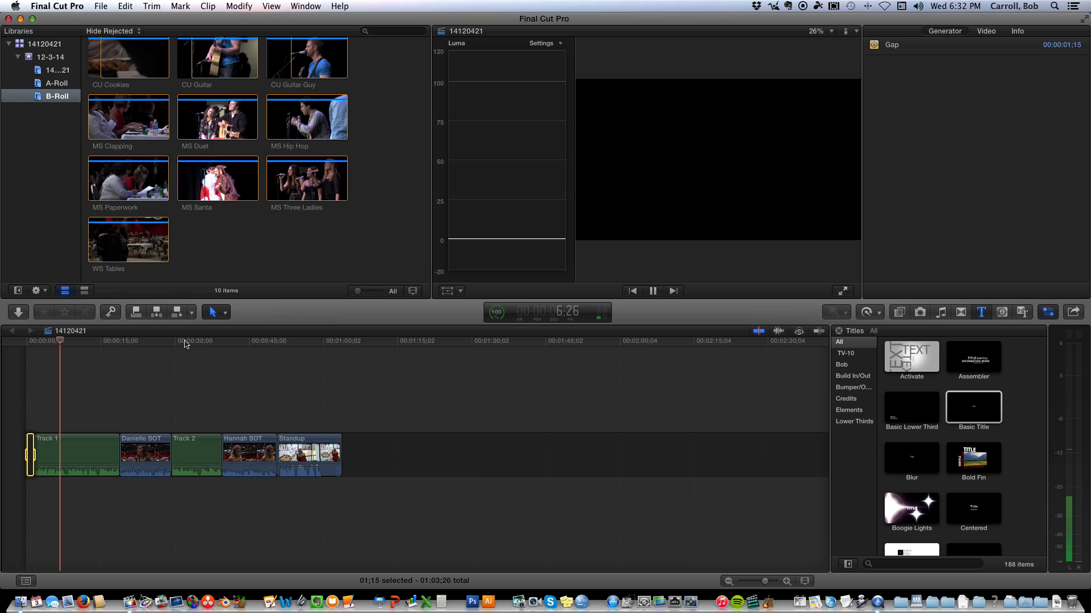
{"action": "left_click", "coordinate": [47, 456]}
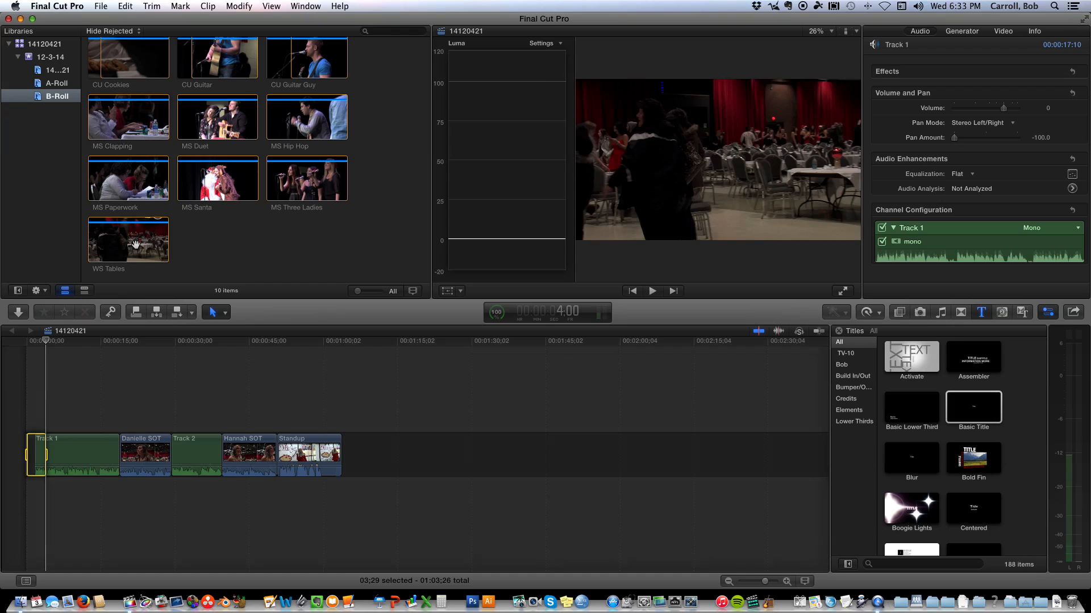
{"action": "left_click", "coordinate": [127, 239]}
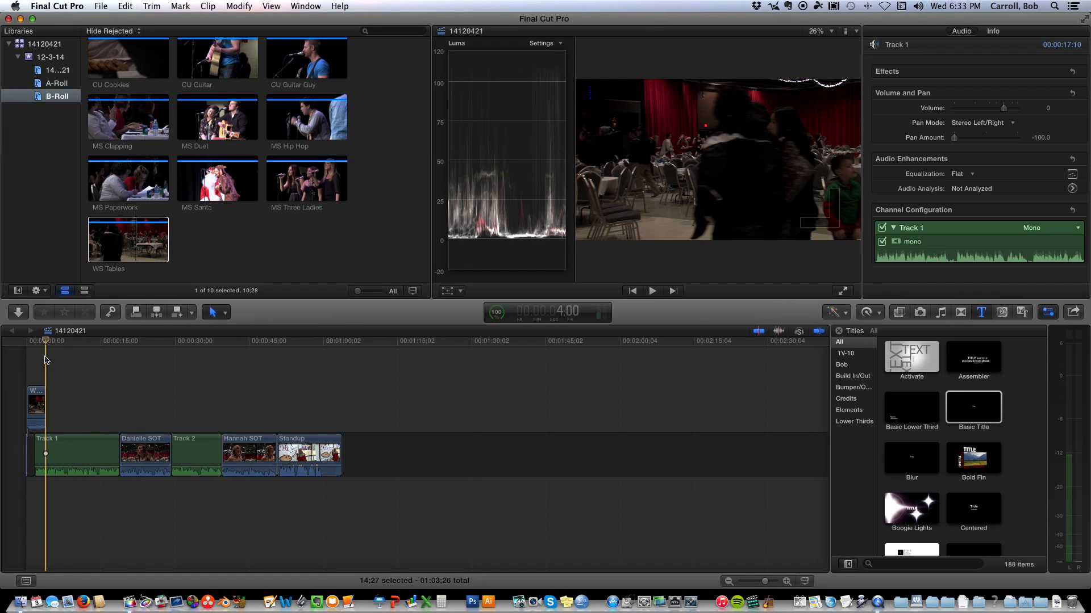
Mark ranges over Track 1 and connect CU Cookies, MS Paperwork and MS Three Ladies.
{"action": "left_click", "coordinate": [77, 456]}
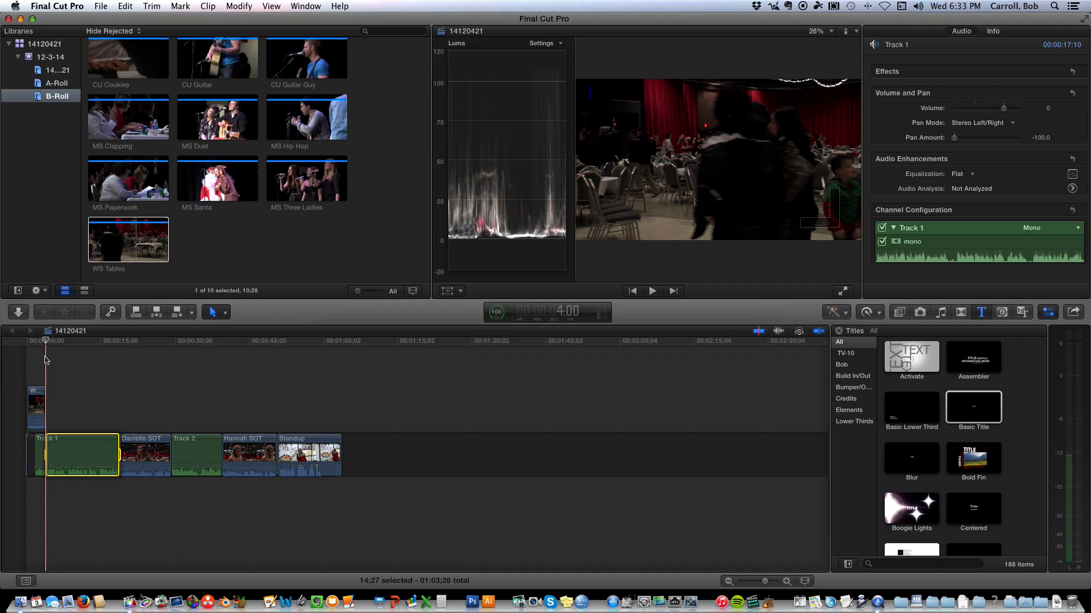
{"action": "left_click", "coordinate": [651, 291]}
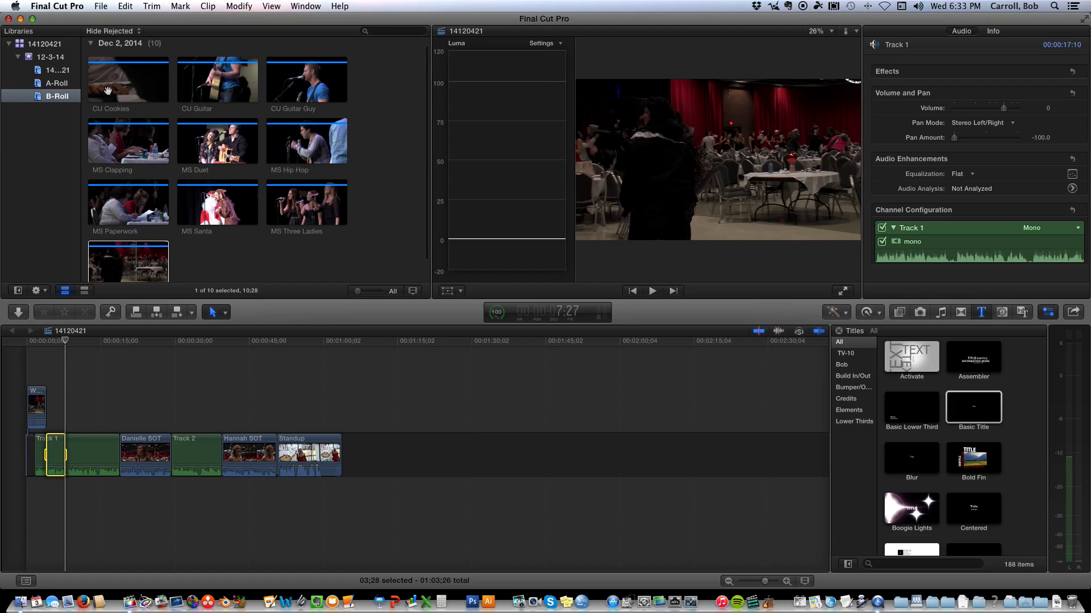
{"action": "left_click", "coordinate": [128, 80]}
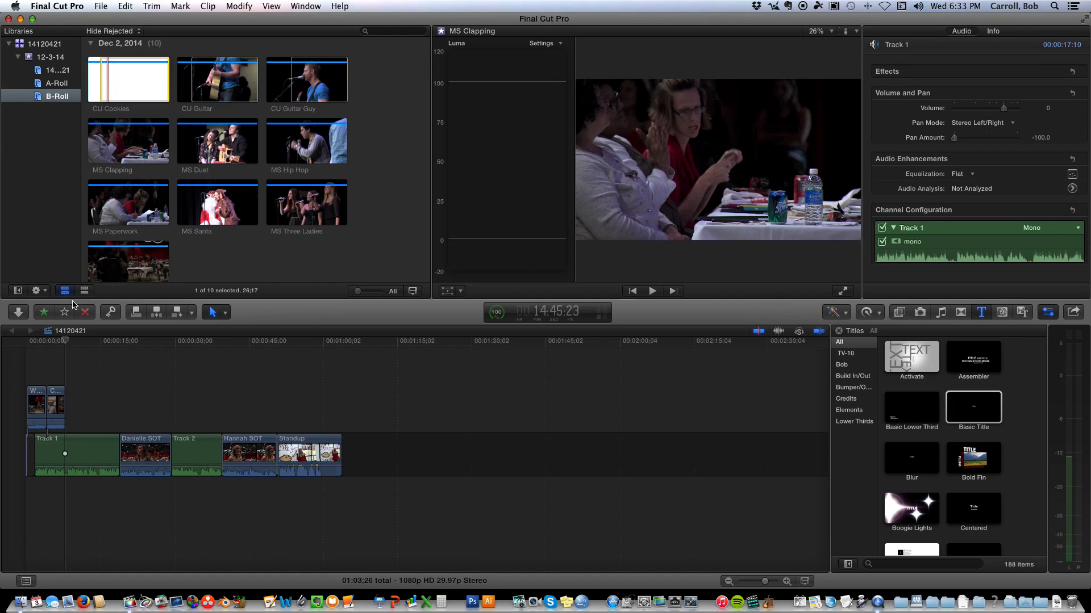
{"action": "left_click", "coordinate": [92, 456]}
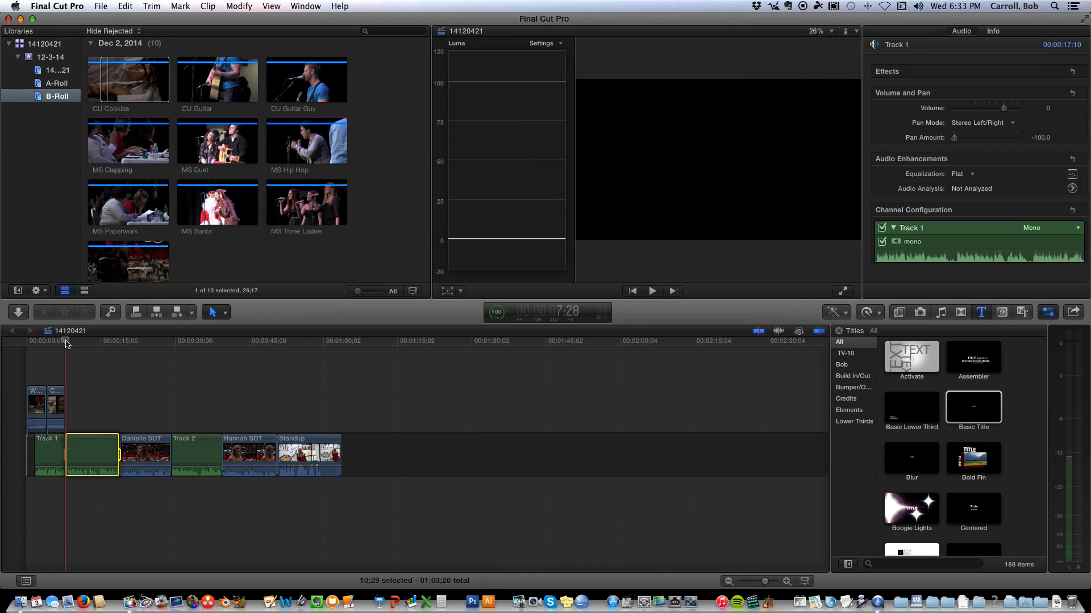
{"action": "left_click", "coordinate": [652, 291]}
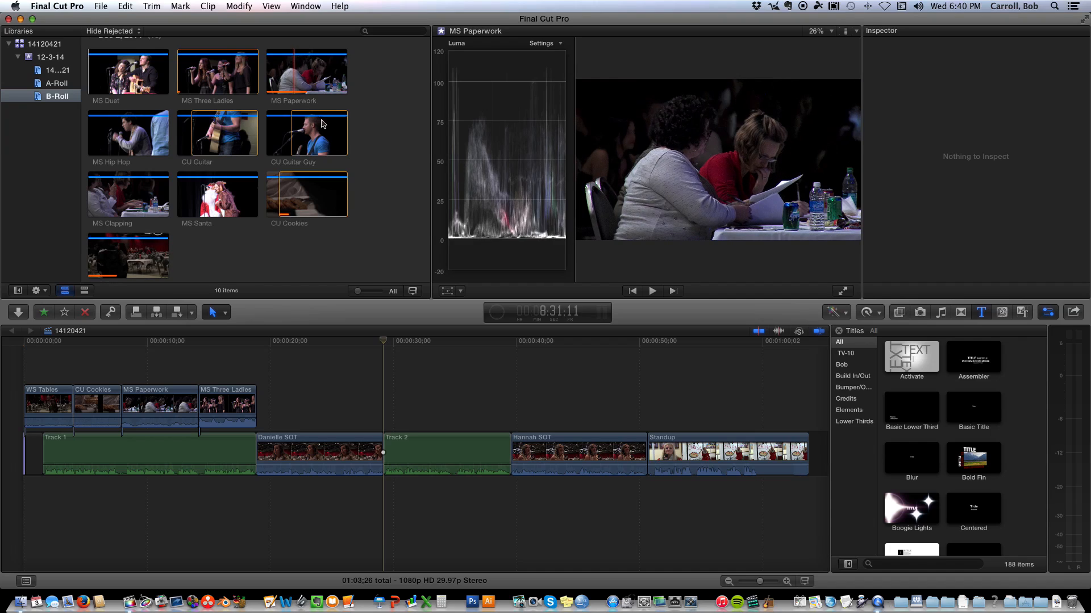
Mark a short range at Track 2's start and connect CU Guitar Guy above it.
{"action": "left_click", "coordinate": [382, 341]}
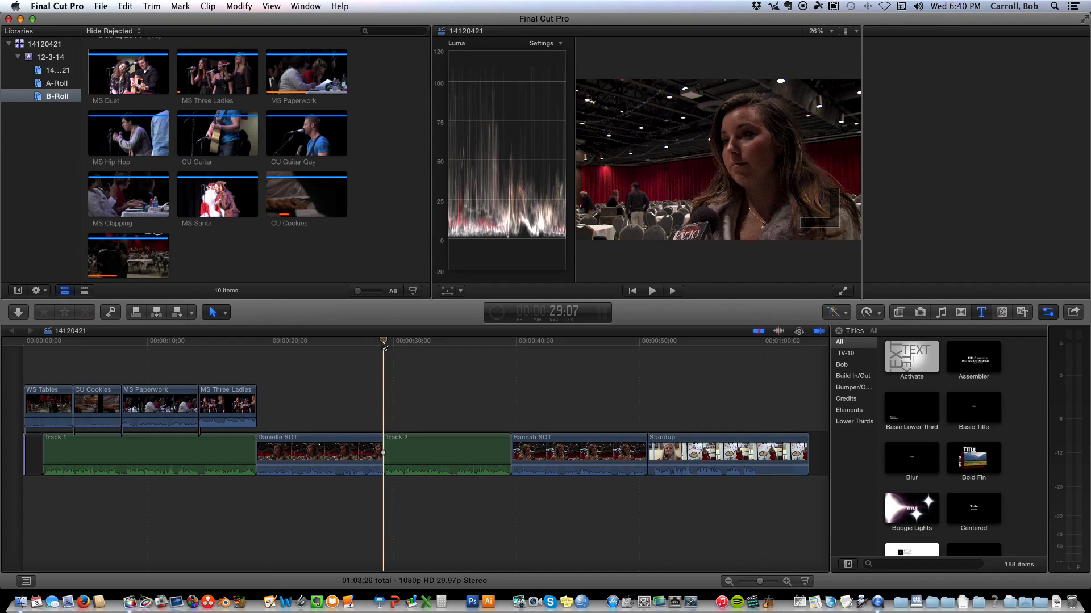
{"action": "left_click", "coordinate": [383, 452]}
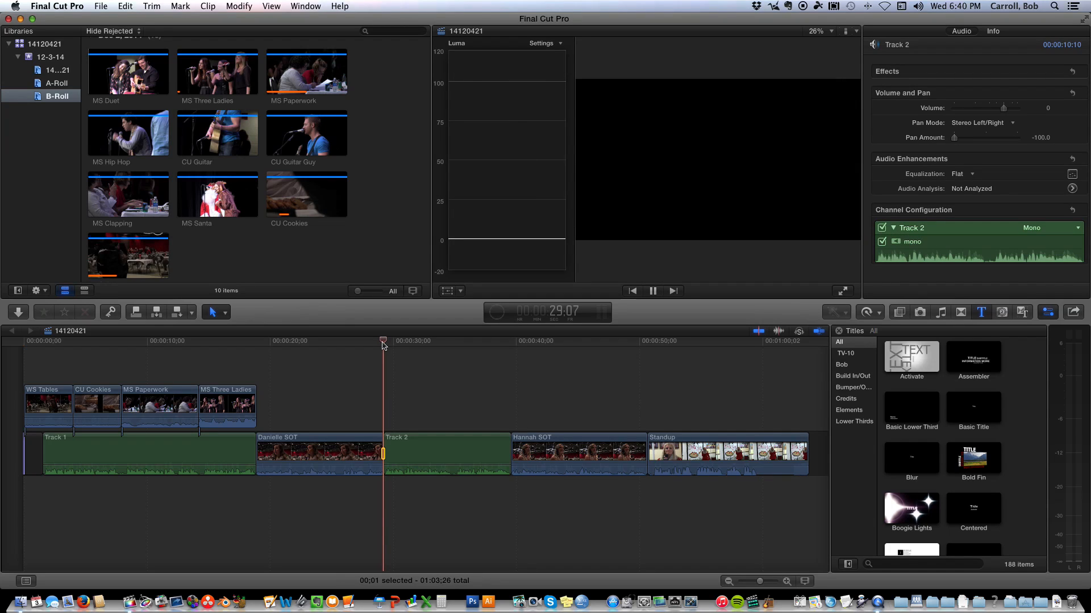
{"action": "left_click", "coordinate": [651, 291]}
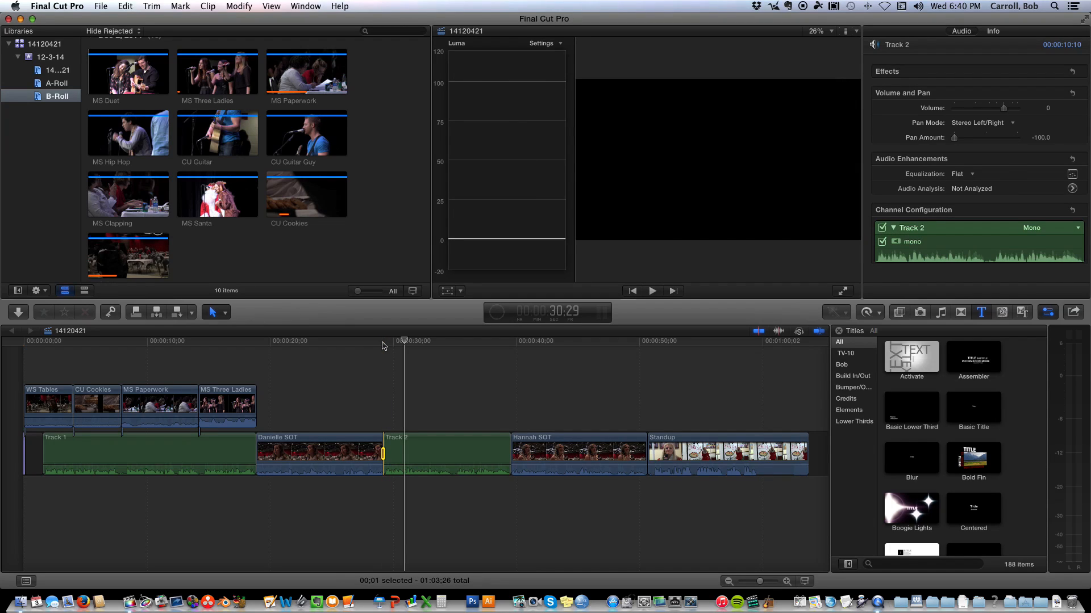
{"action": "left_click", "coordinate": [306, 147]}
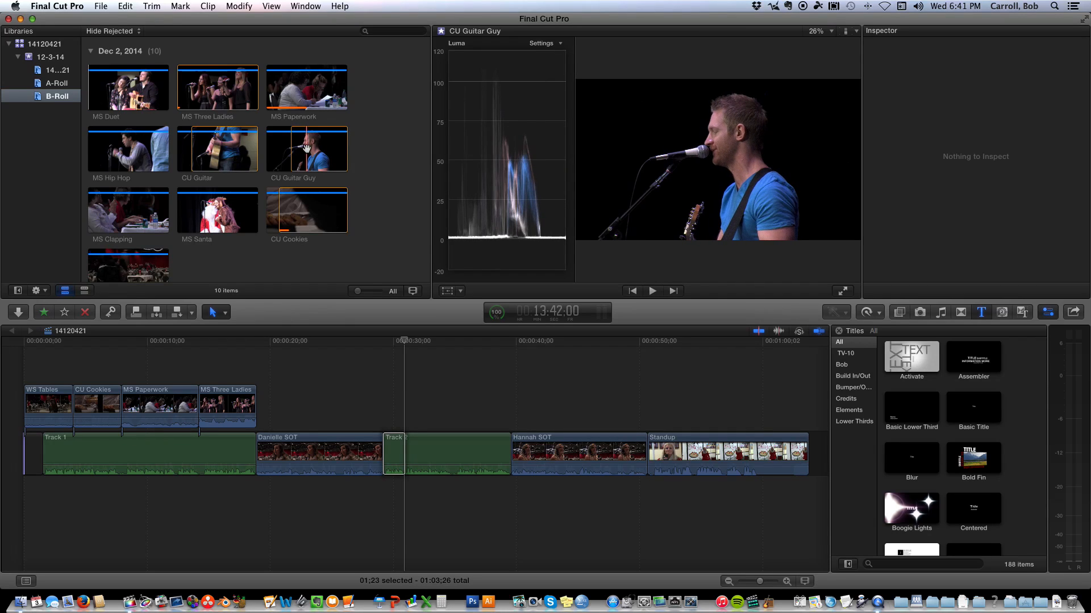
{"action": "left_click", "coordinate": [306, 148]}
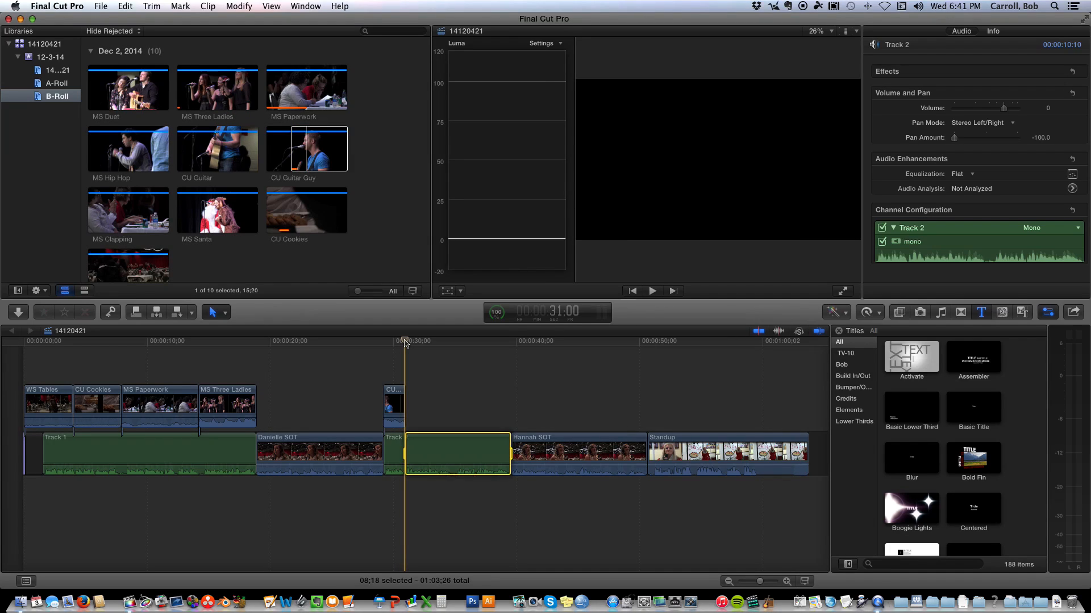
Connect CU Guitar and MS Santa over successive ranges of Track 2 after CU Guitar Guy.
{"action": "left_click", "coordinate": [651, 291]}
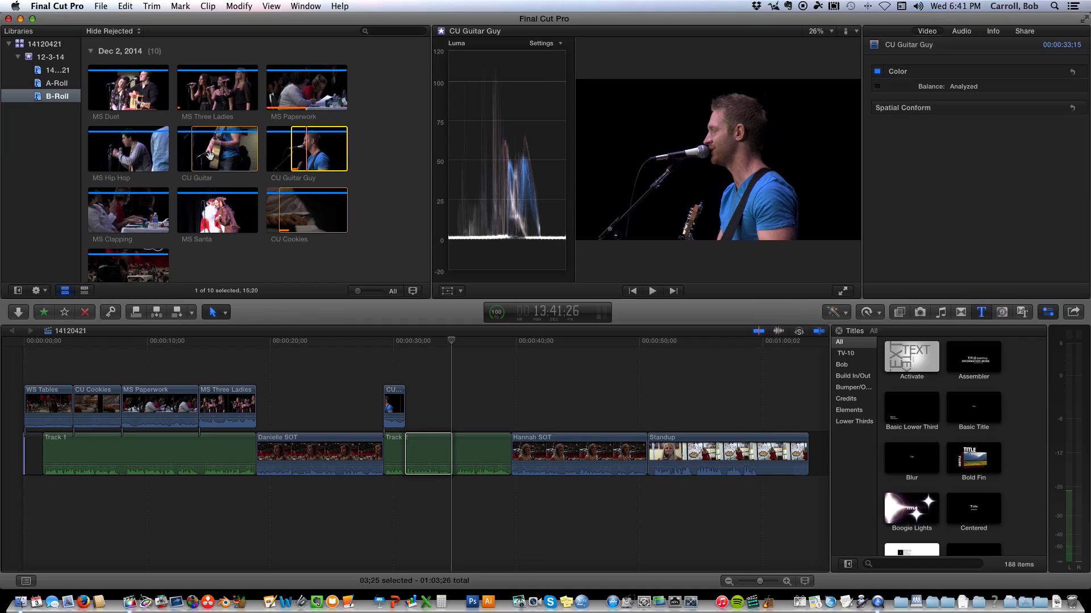
{"action": "left_click", "coordinate": [217, 149]}
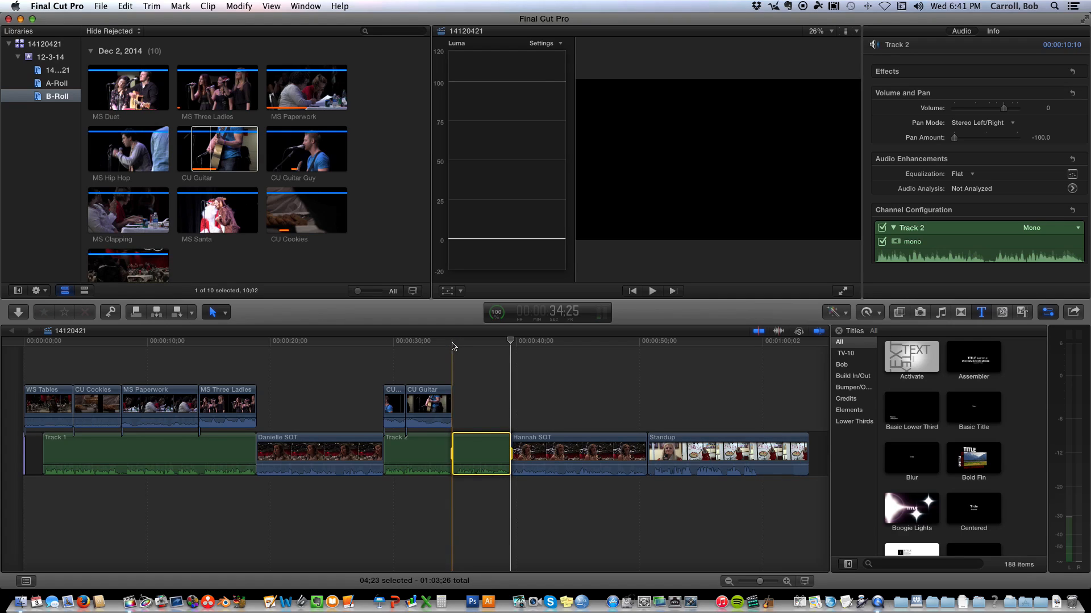
{"action": "left_click", "coordinate": [651, 291]}
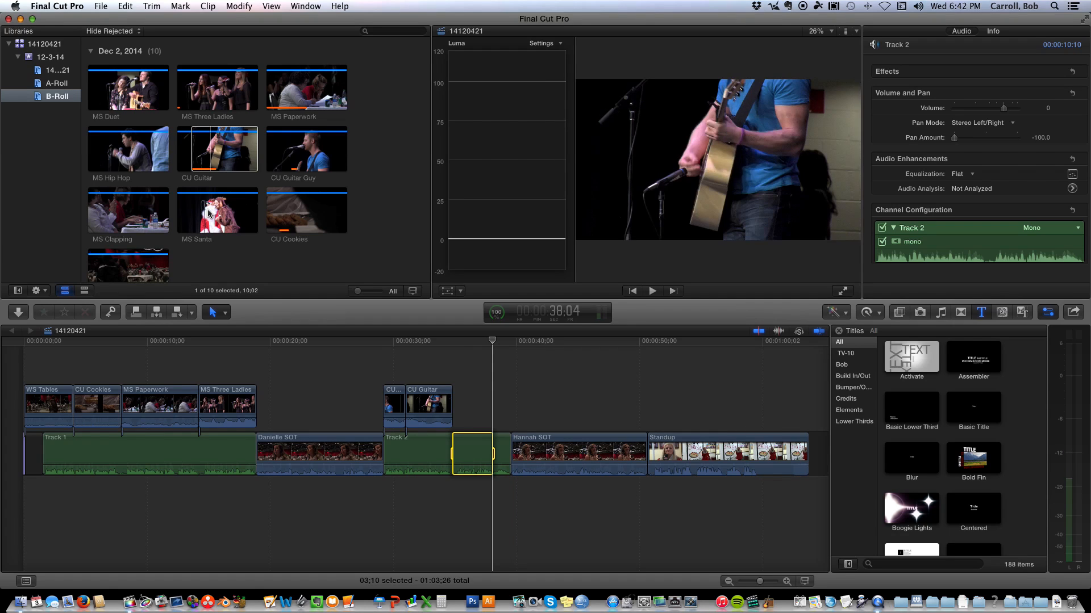
{"action": "left_click", "coordinate": [217, 210]}
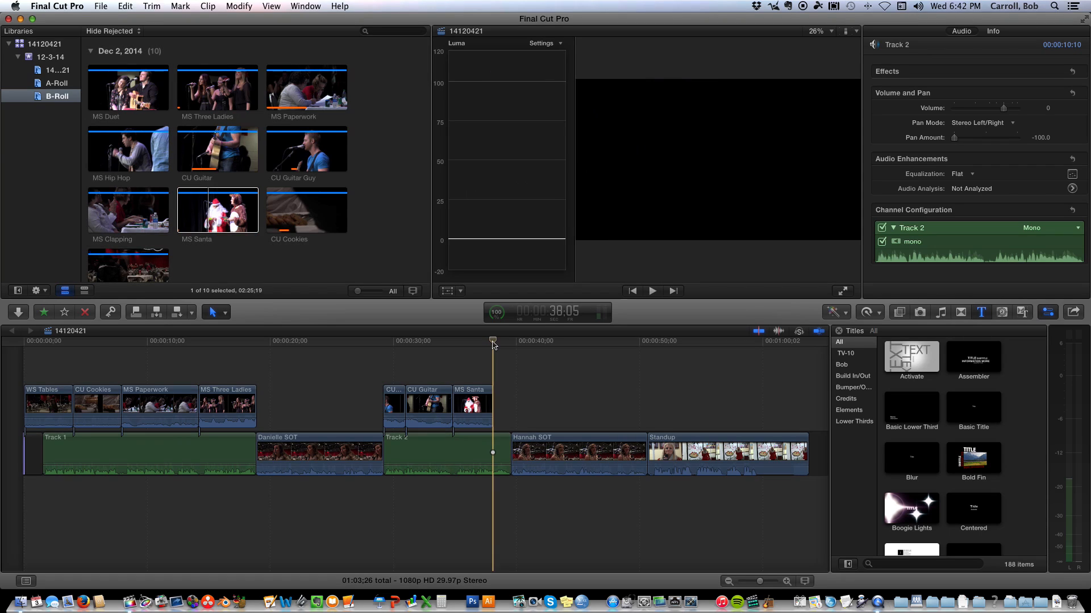
{"action": "left_click", "coordinate": [493, 454]}
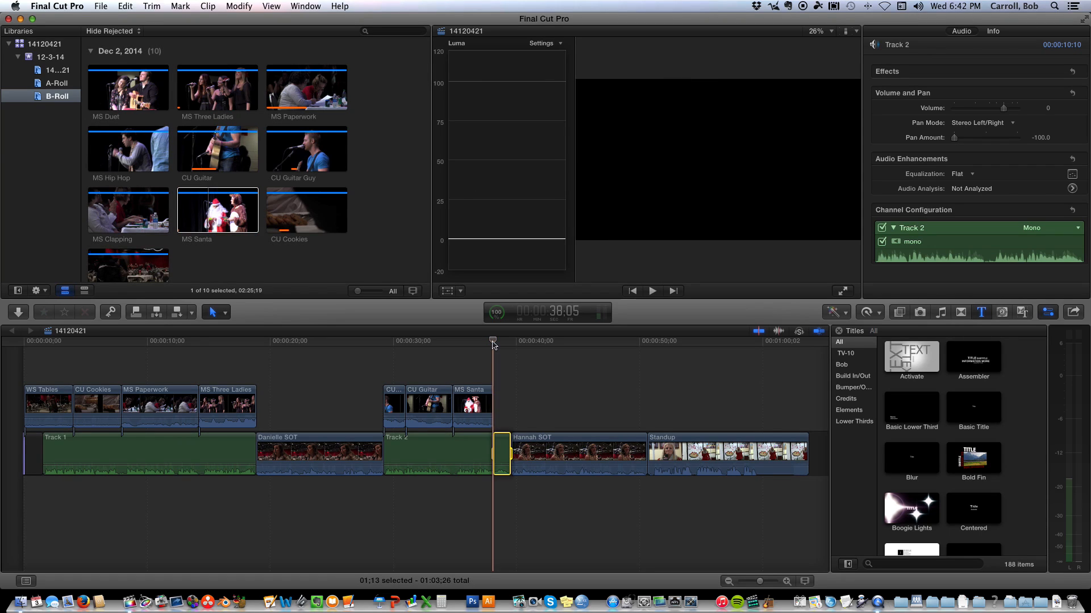